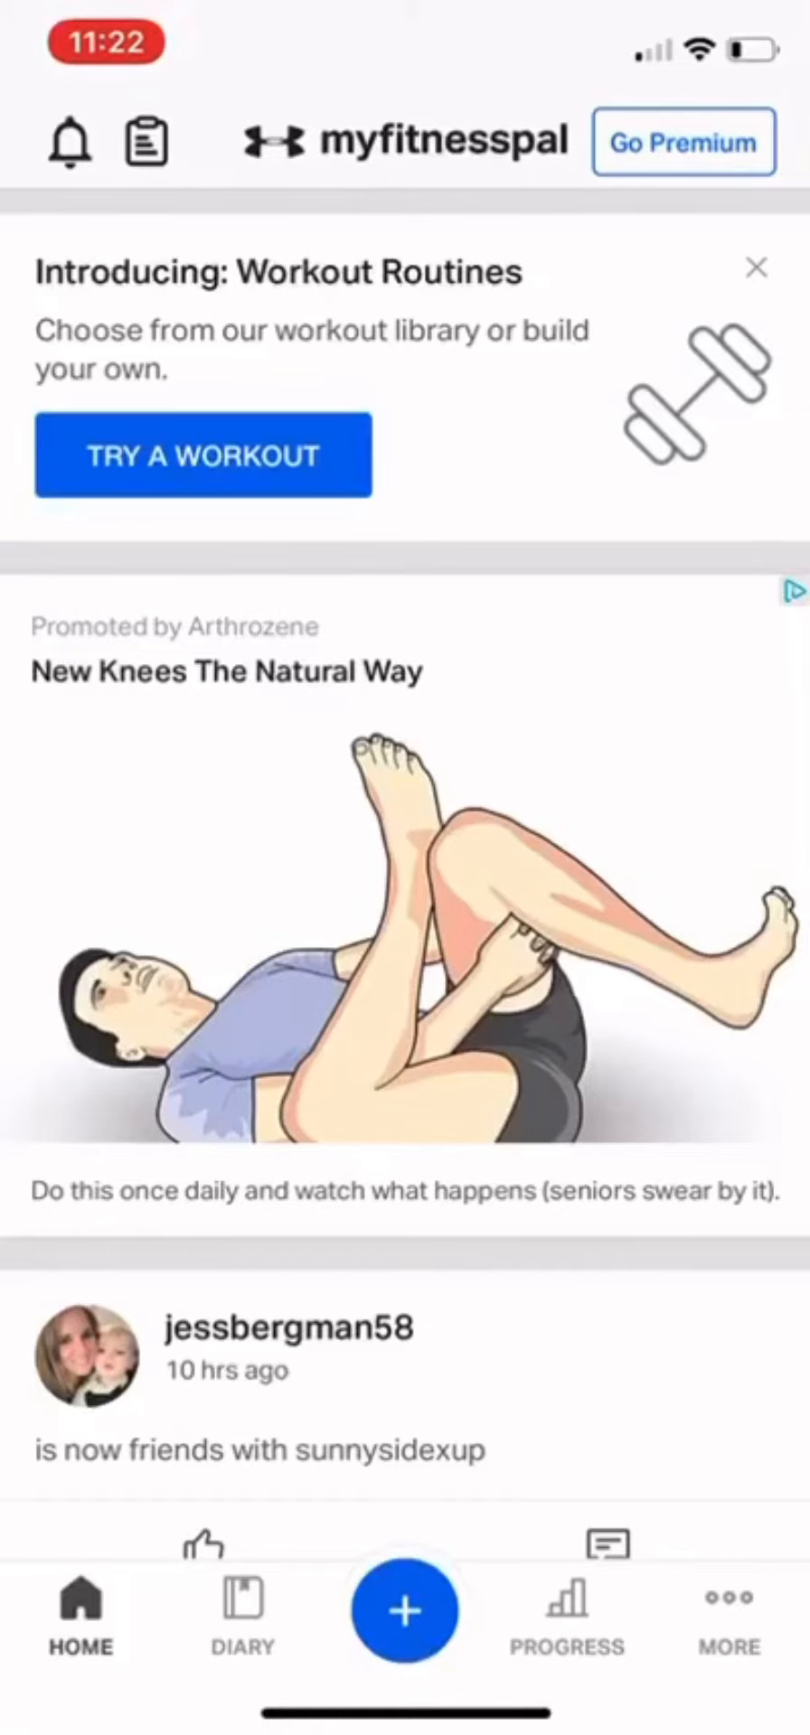
Open the More menu and scroll down to Settings, Privacy Center and Help.
left_click(728, 1616)
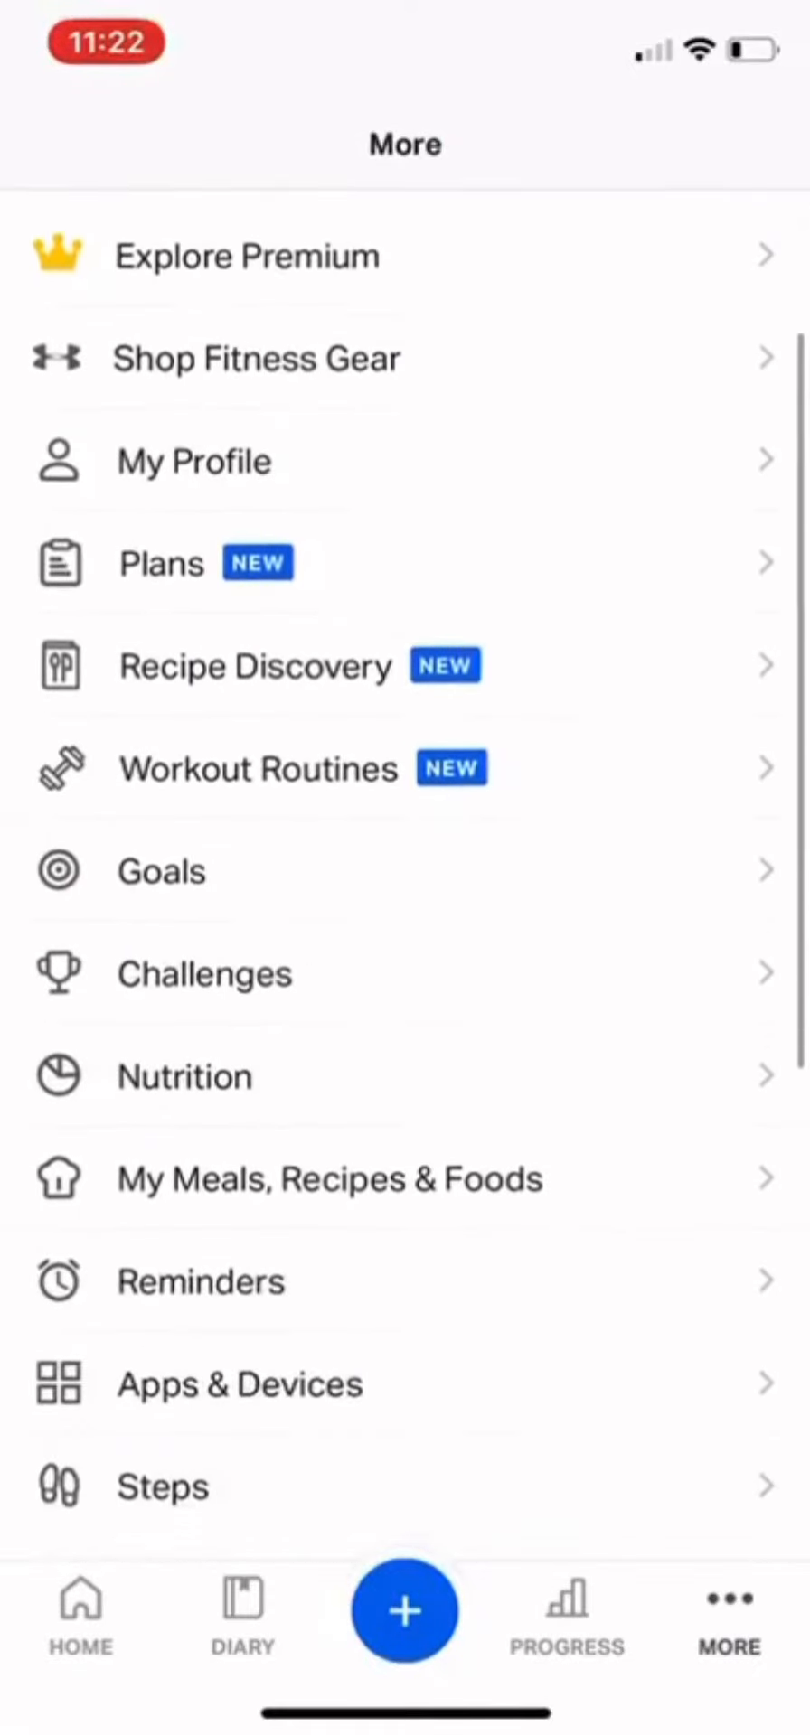
scroll("down", 3)
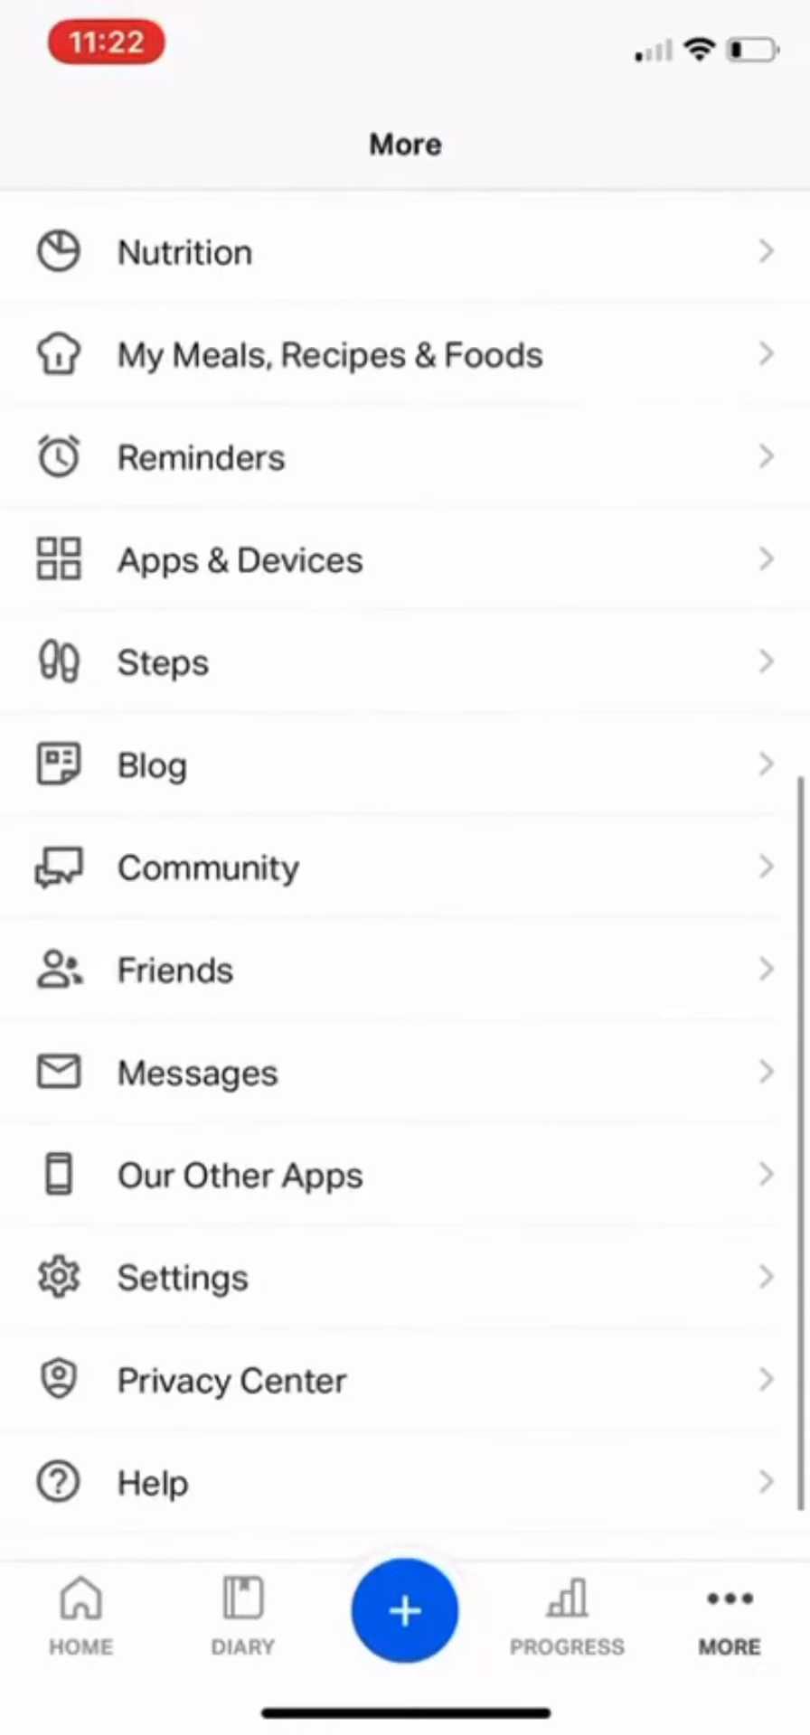
Open Friends to show the contacts, Facebook and email/username invite options.
left_click(174, 970)
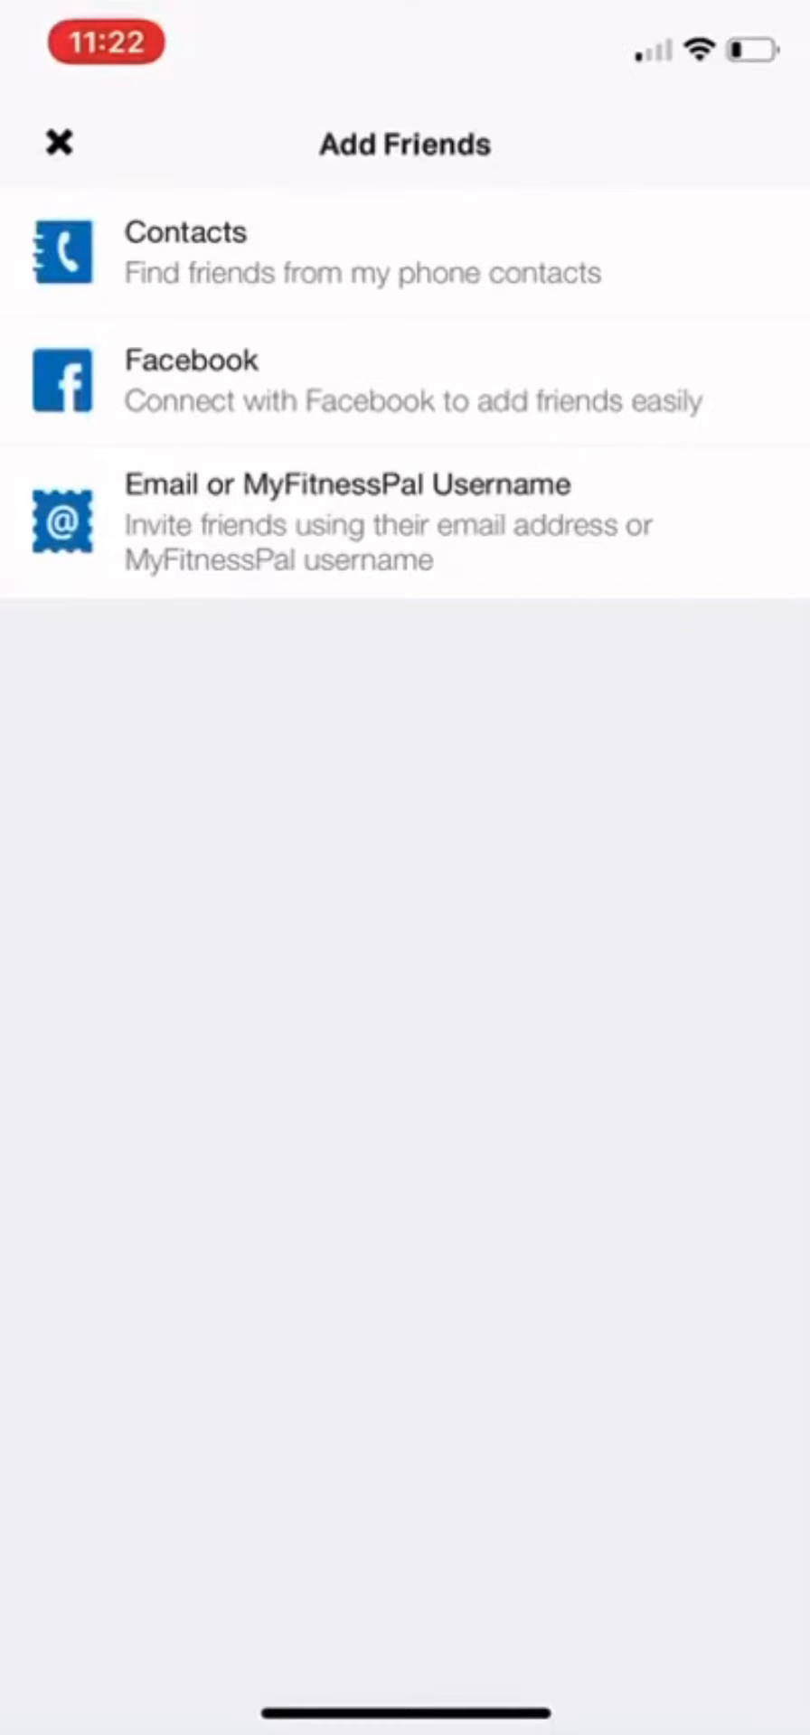
Close Add Friends and open Privacy Center from the More menu.
left_click(58, 142)
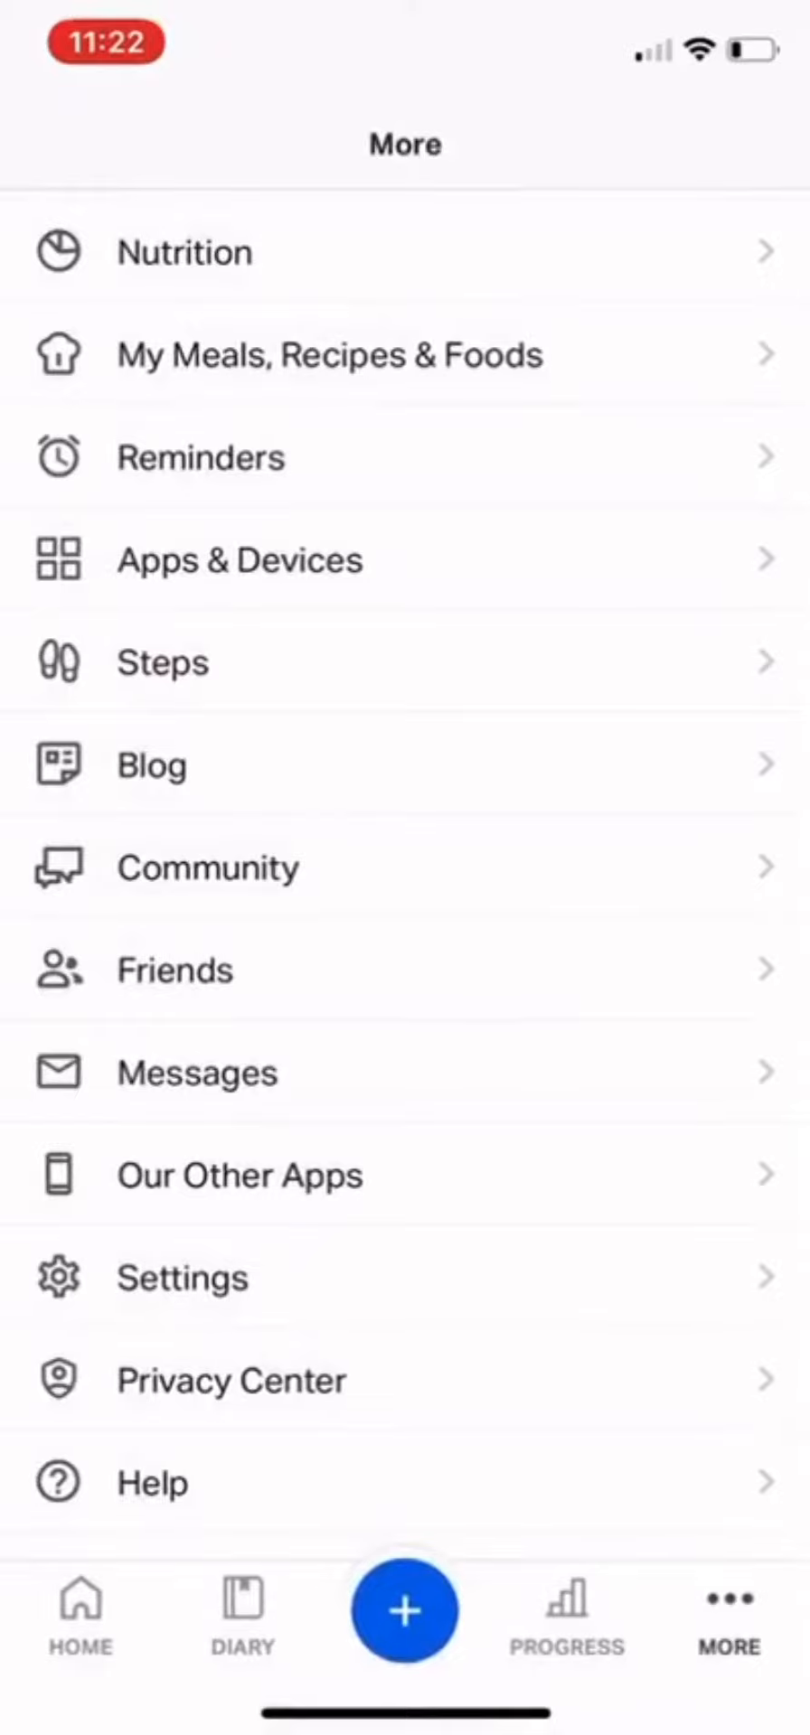
scroll("up", 3)
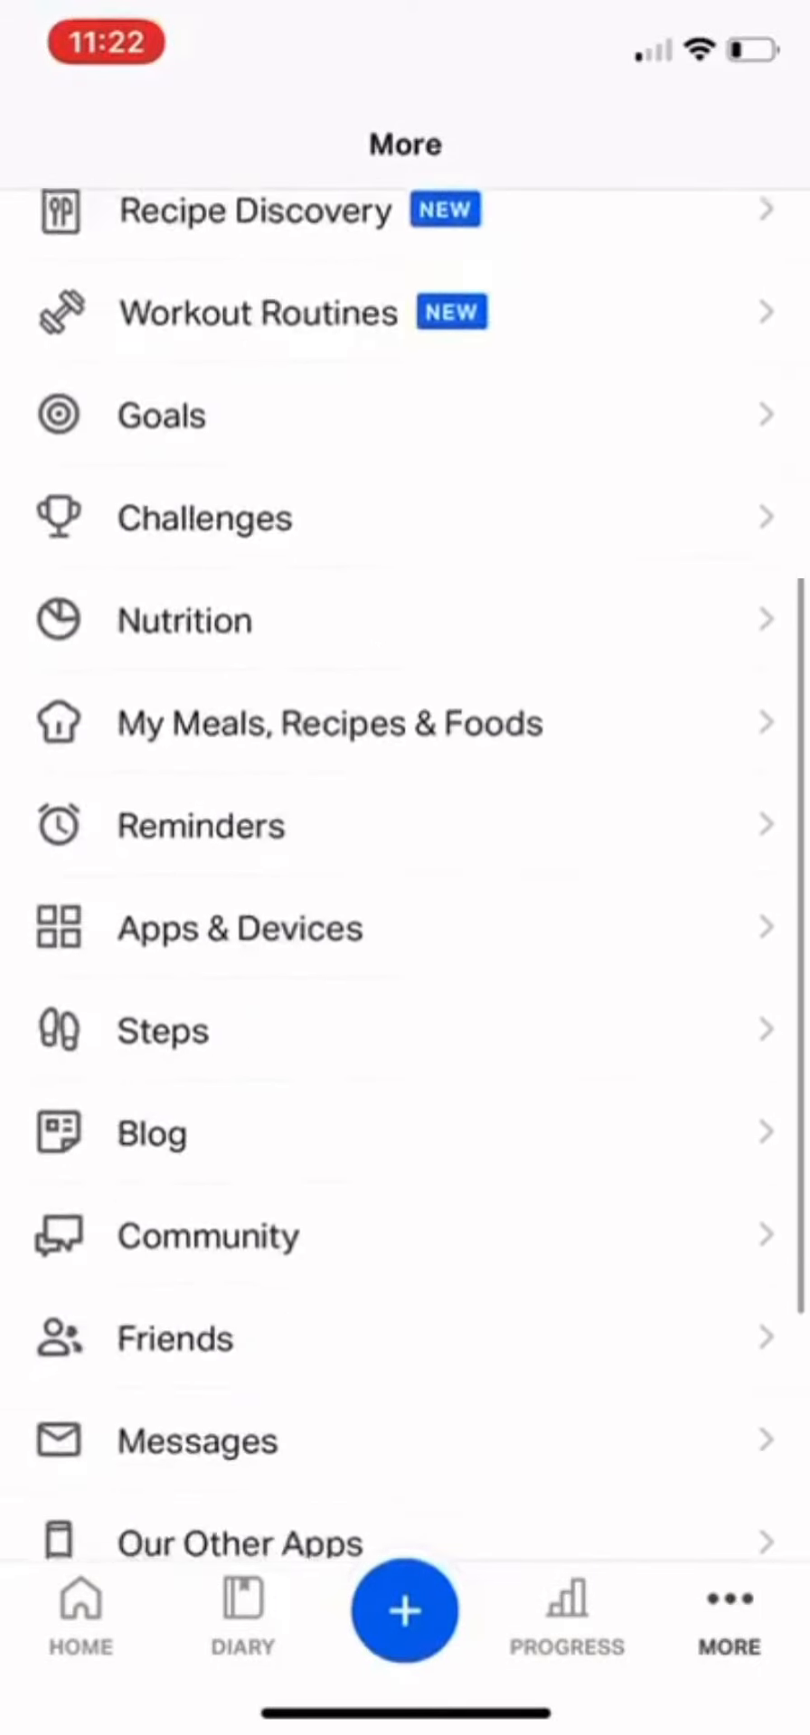
scroll("down", 3)
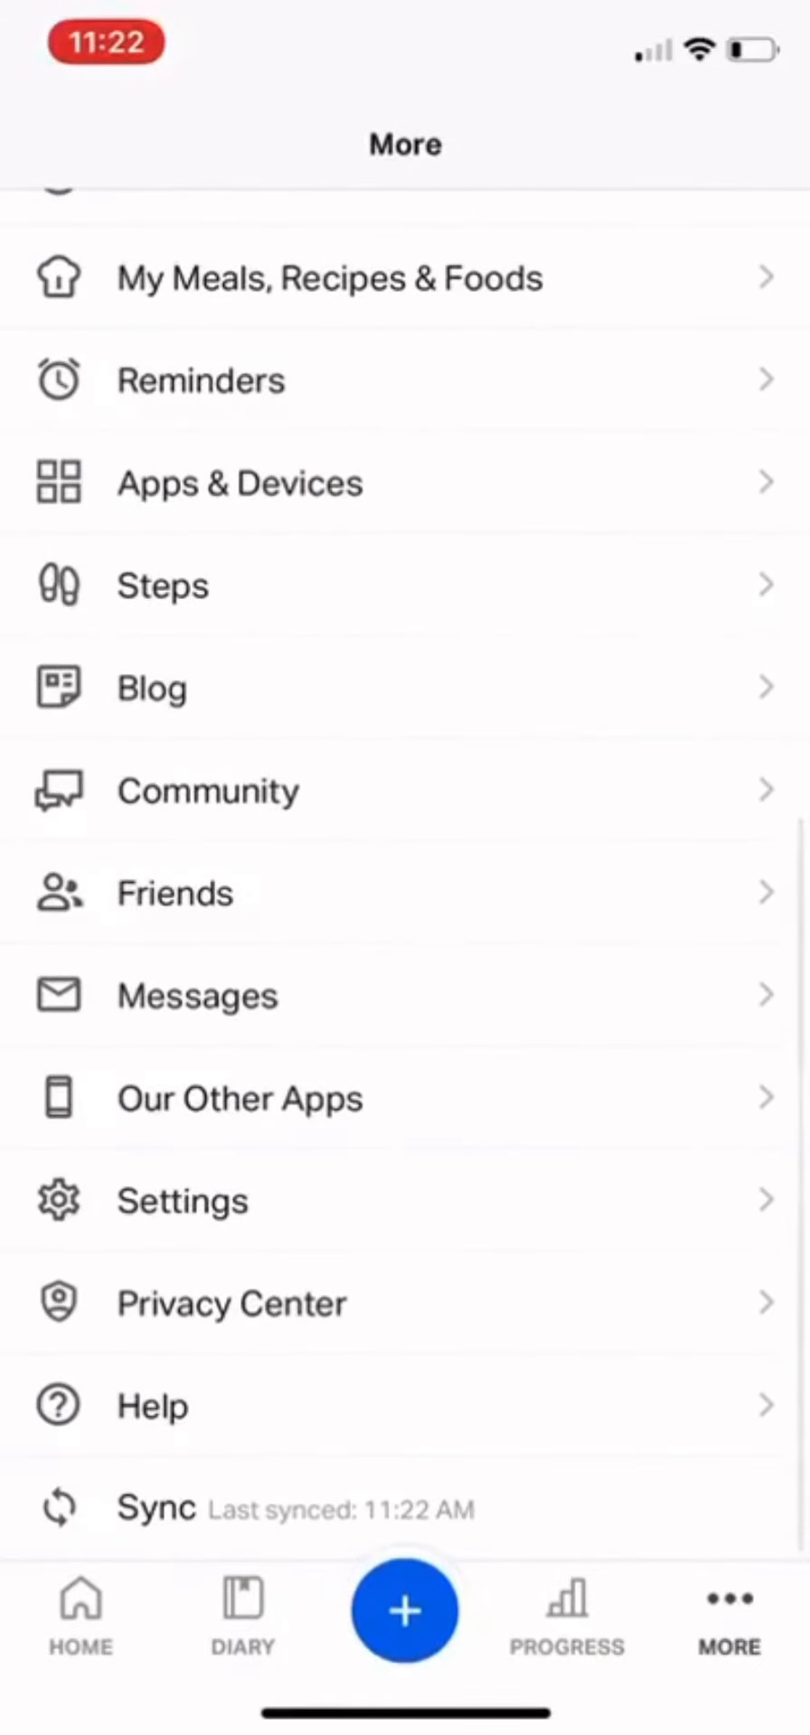
left_click(233, 1301)
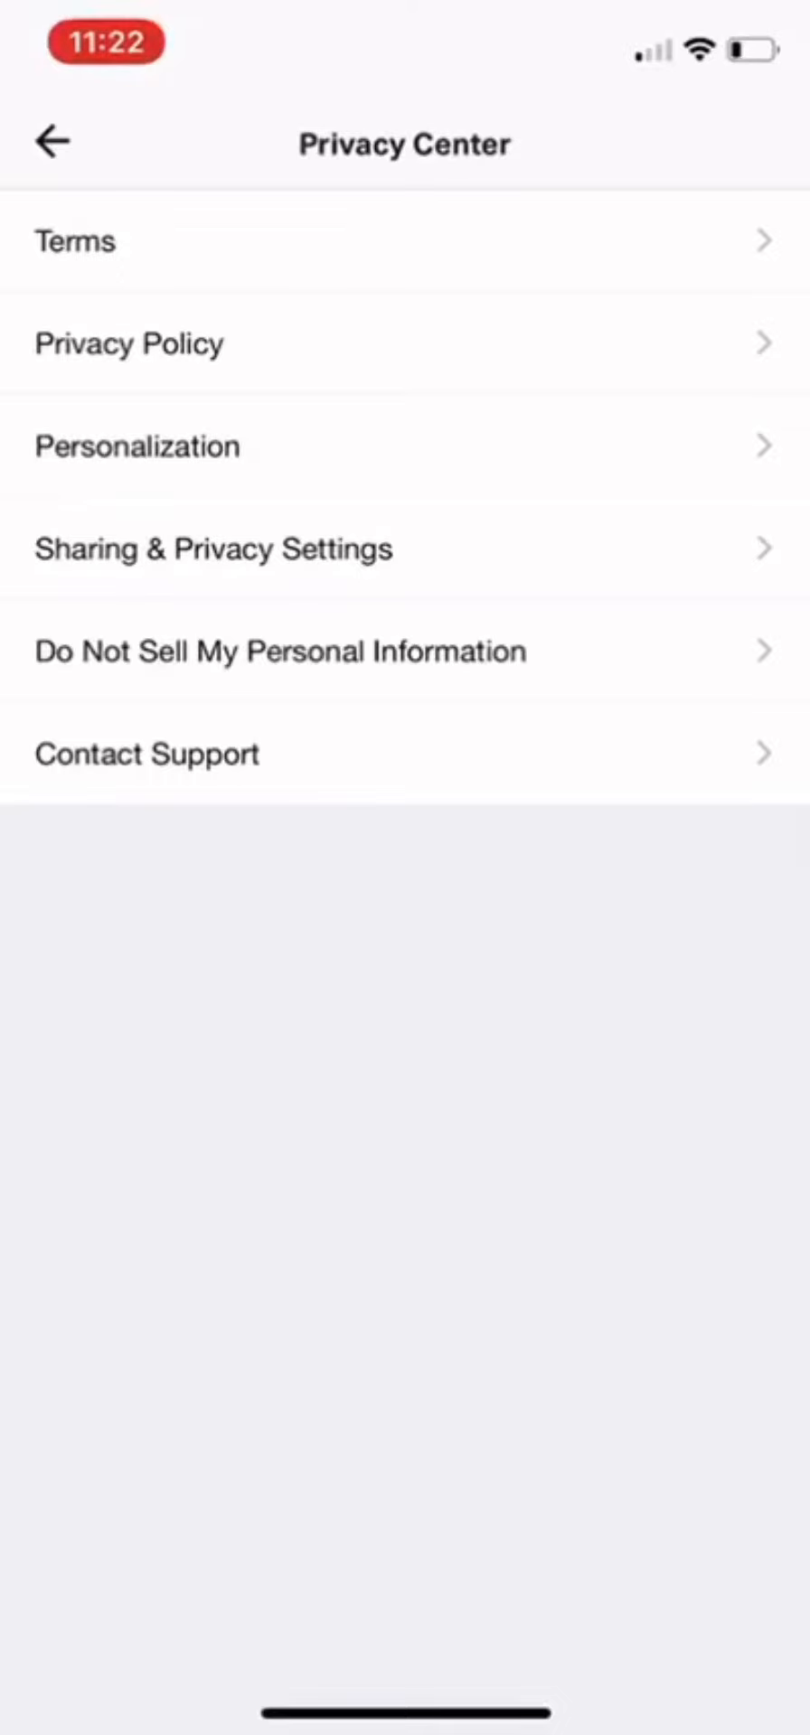